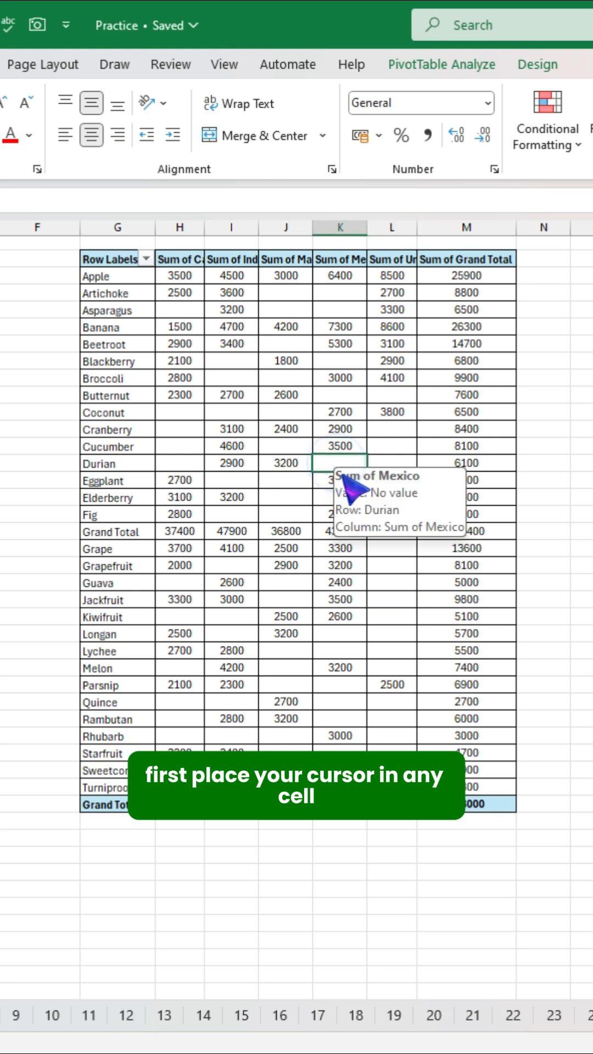
- Activate a cell in the fruit sales pivot table and show the PivotTable Analyze ribbon
left_click(441, 65)
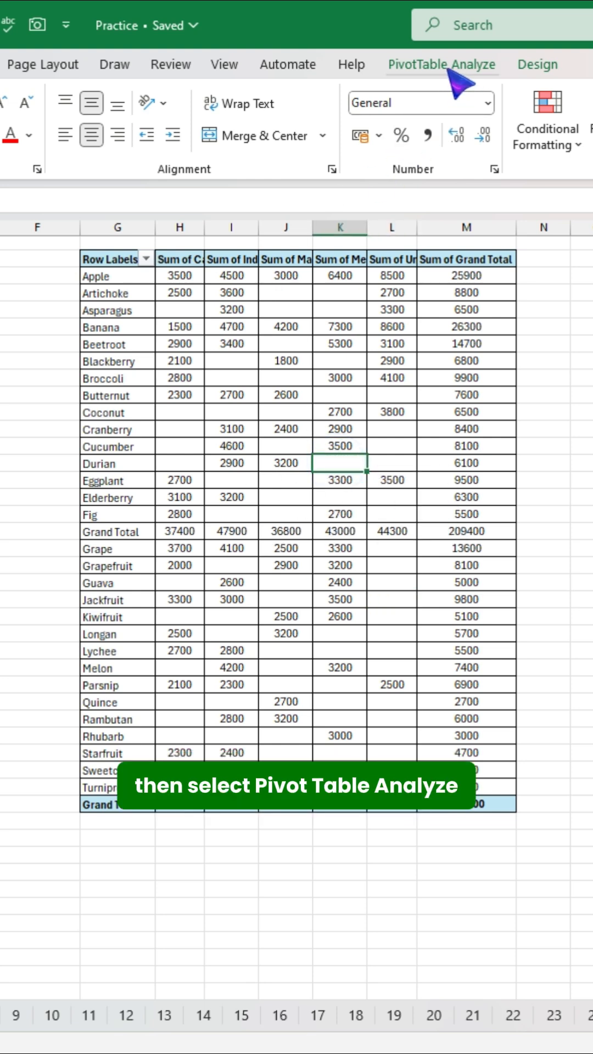
left_click(447, 64)
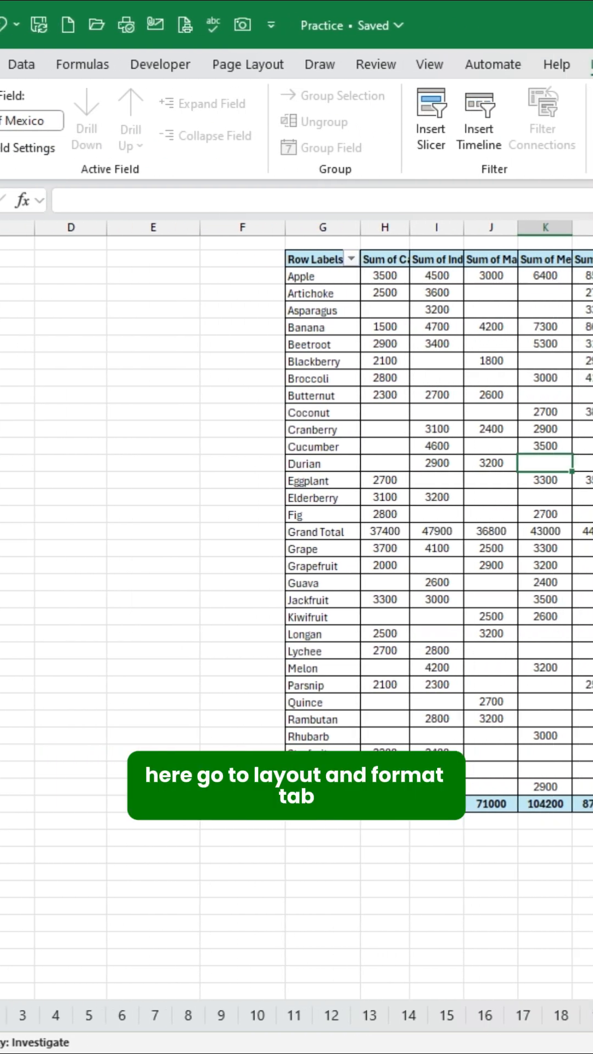
- In PivotTable Options, set 'For empty cells show' to 0 and apply it
left_click(126, 309)
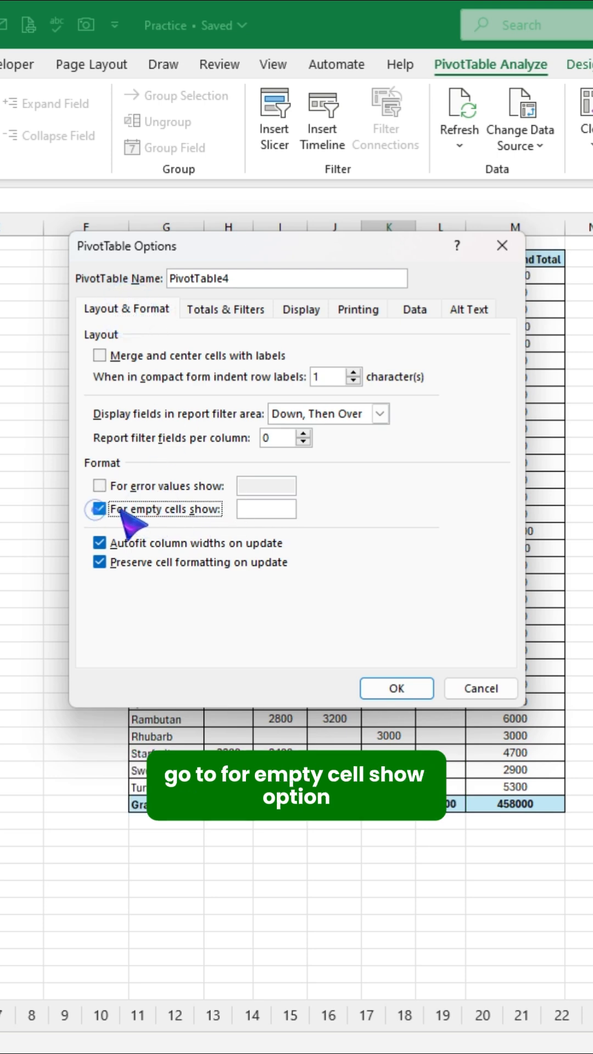
type("0")
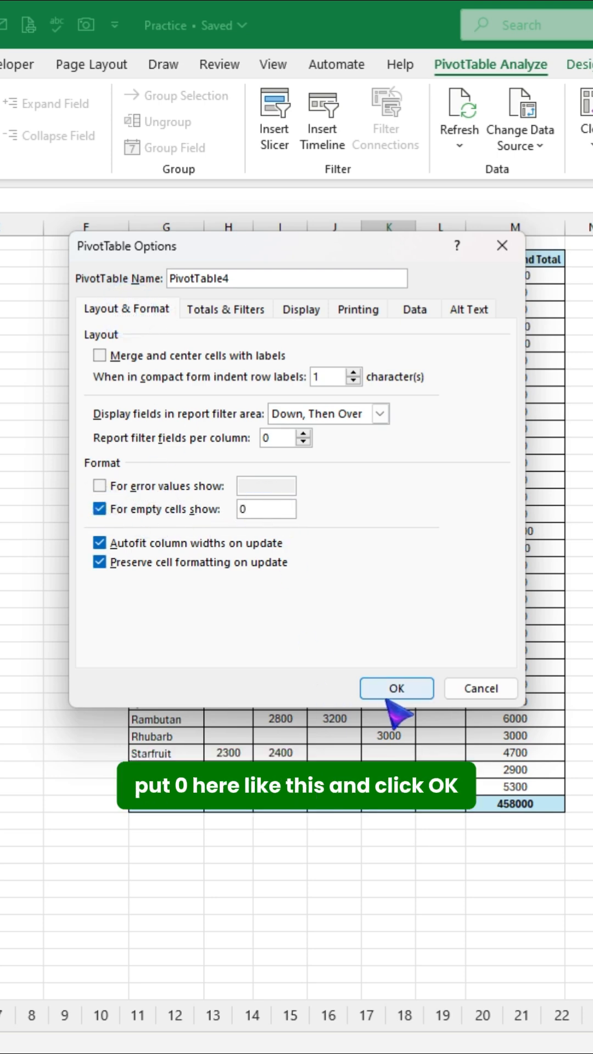
left_click(396, 688)
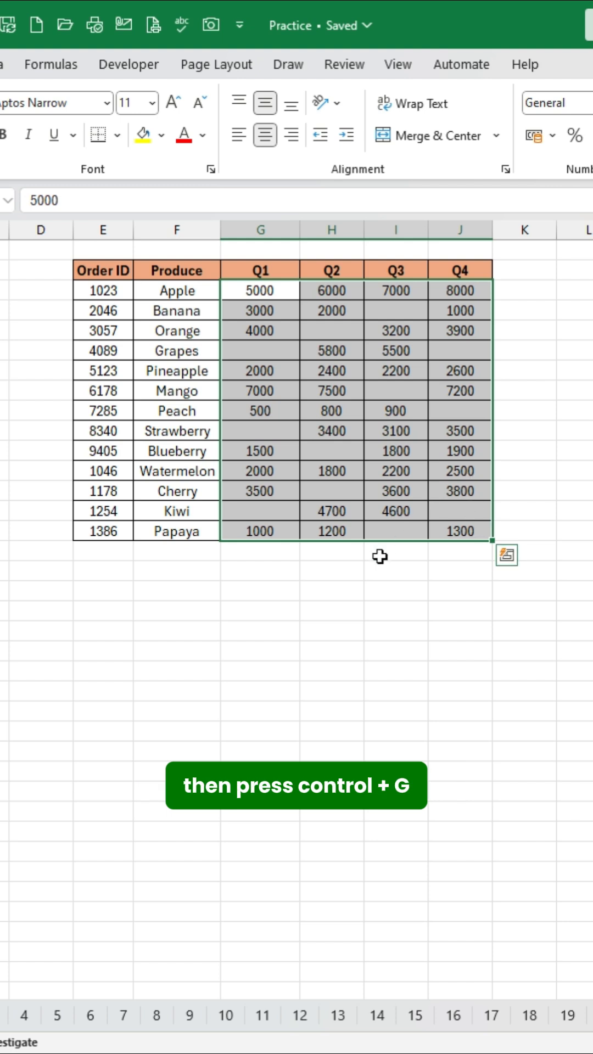
- Bring up the Go To dialog with Ctrl+G for the selected Q1–Q4 figures
key("ctrl+g")
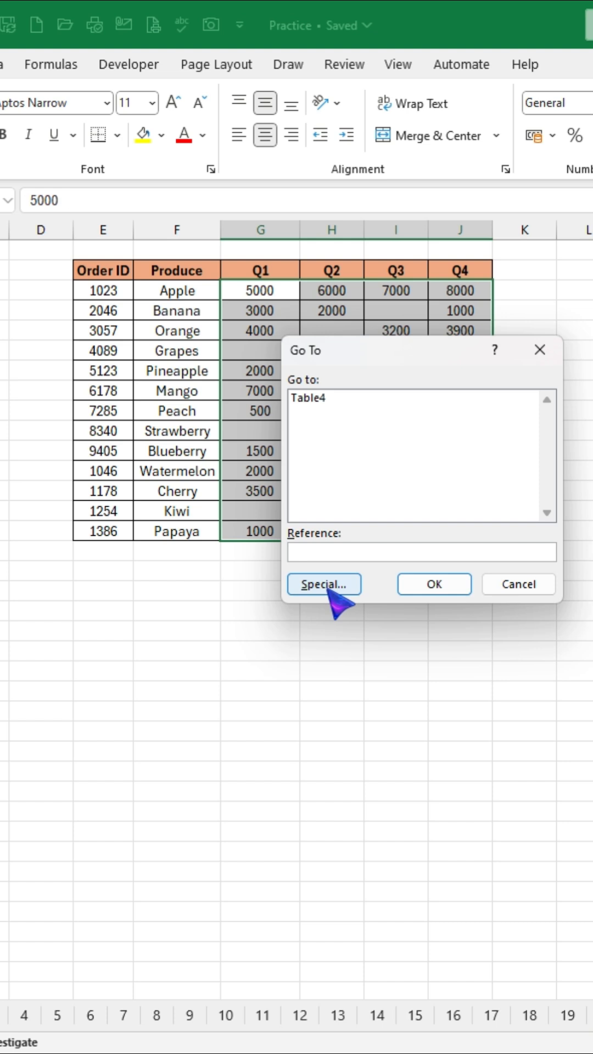
- Use Go To Special with Blanks to select only the empty quarterly cells
left_click(322, 583)
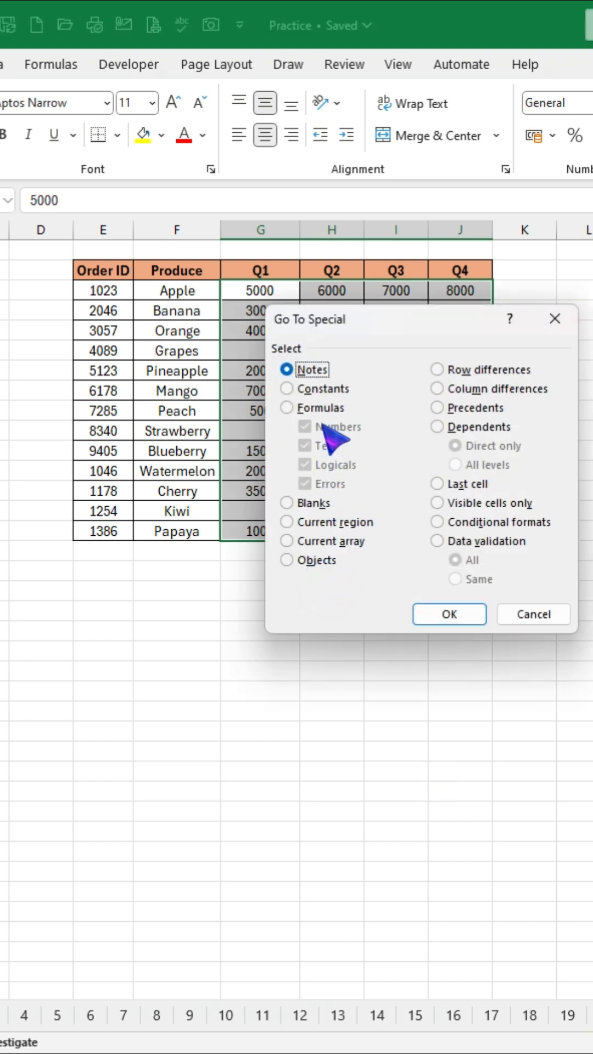
left_click(287, 503)
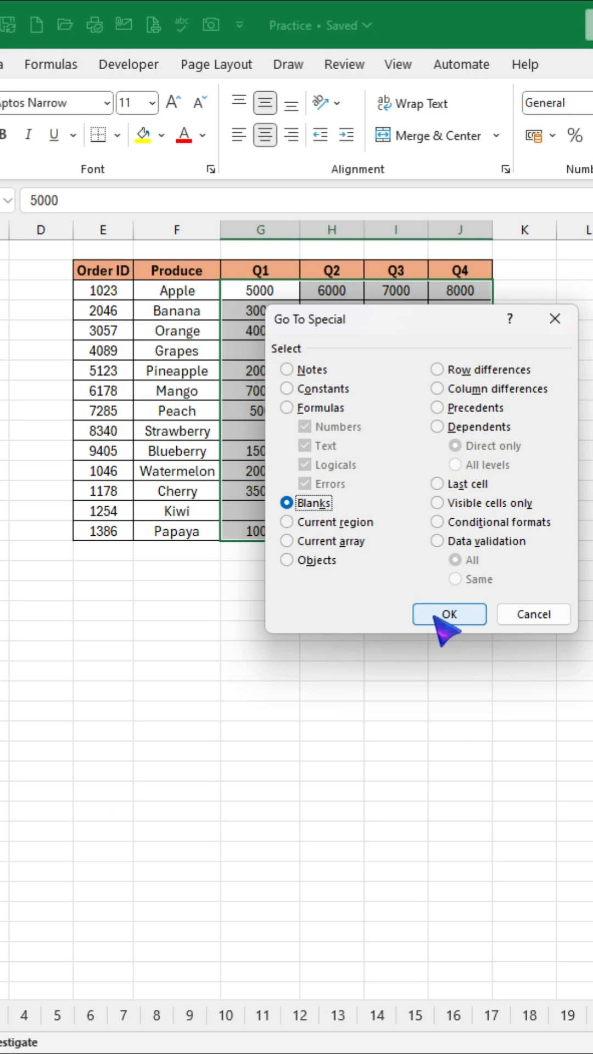
left_click(448, 614)
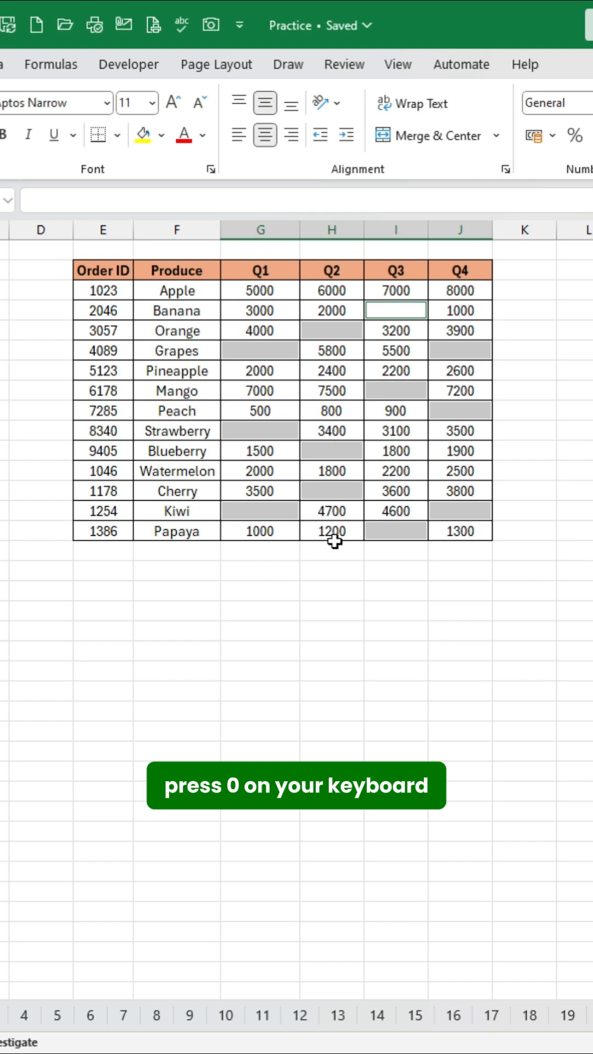
- Enter 0 into all selected blank Q1–Q4 cells at once with Ctrl+Enter
type("0")
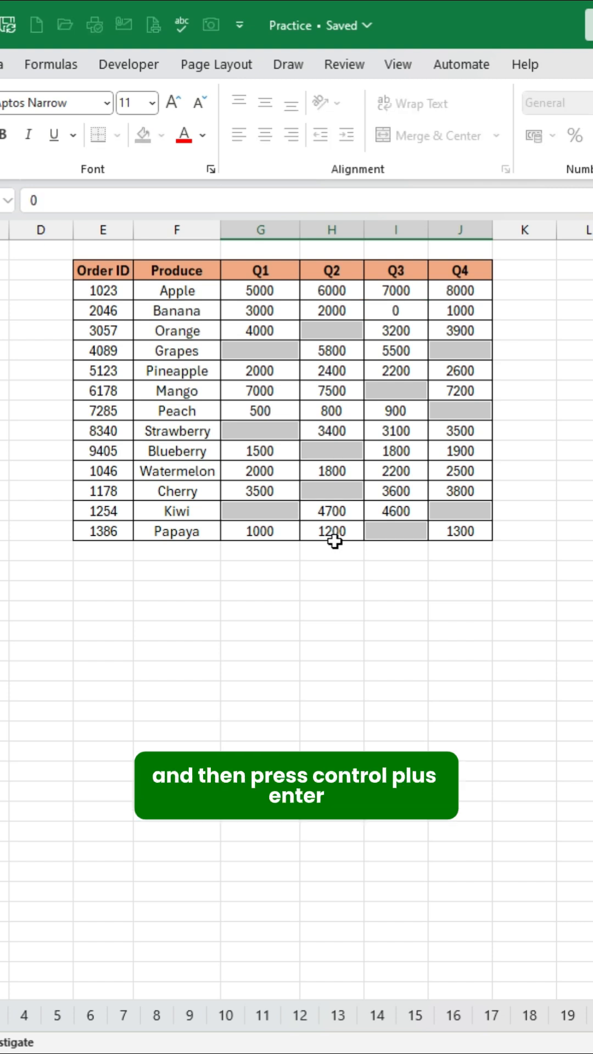
key("ctrl+enter")
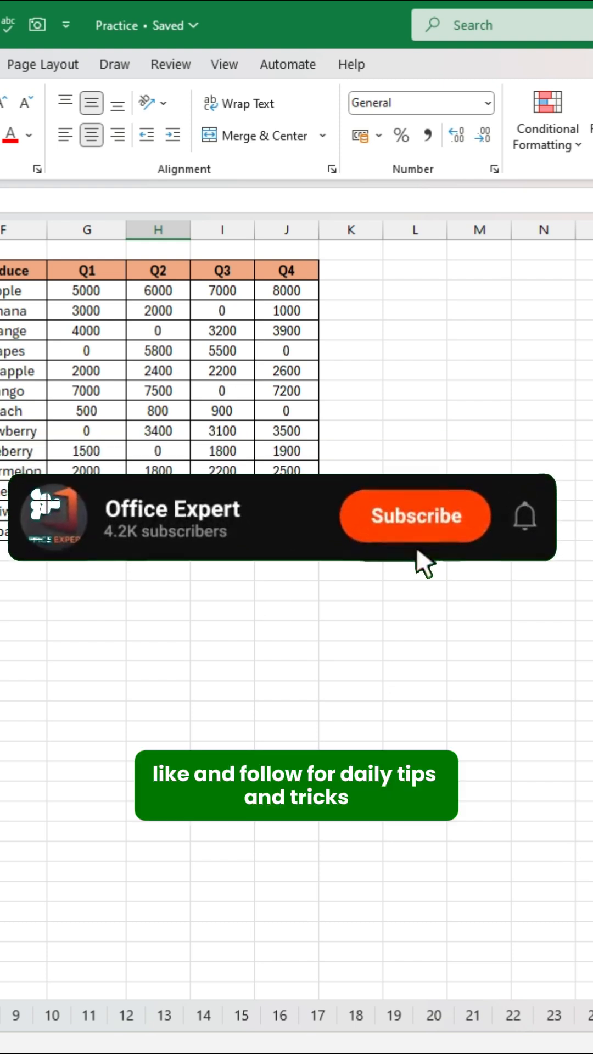
left_click(415, 516)
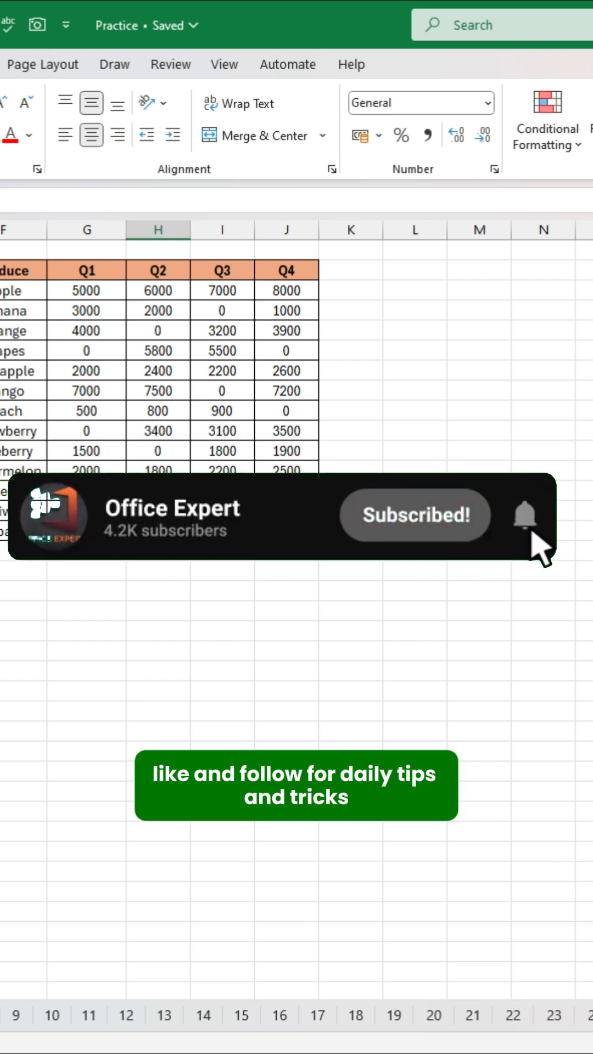